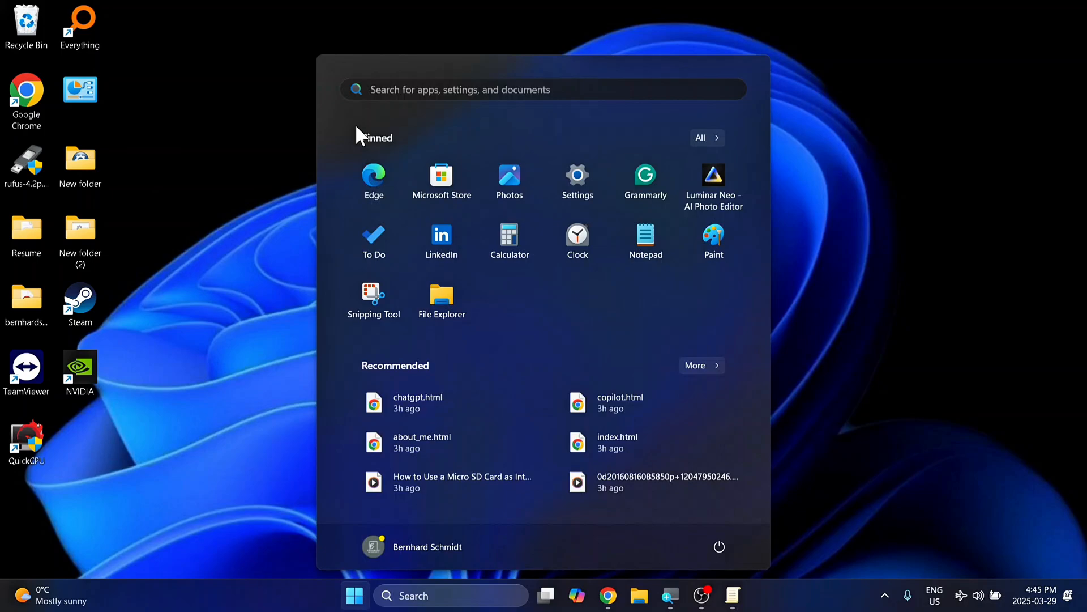
# Step: Search the Start menu for 'group po' so Edit group policy appears as best match
pyautogui.write('get Started')
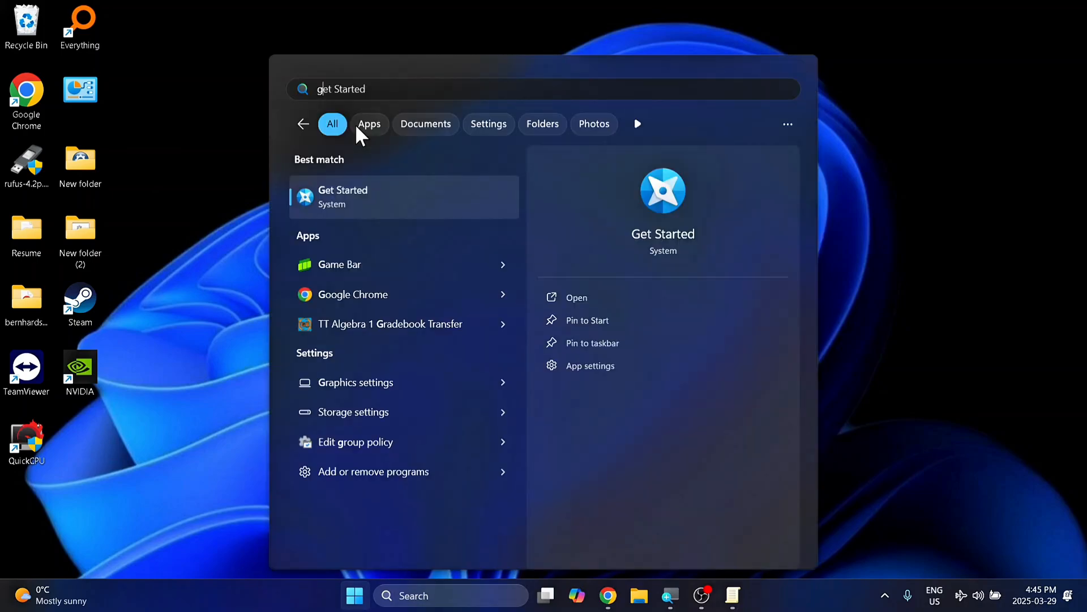
pyautogui.write('group po')
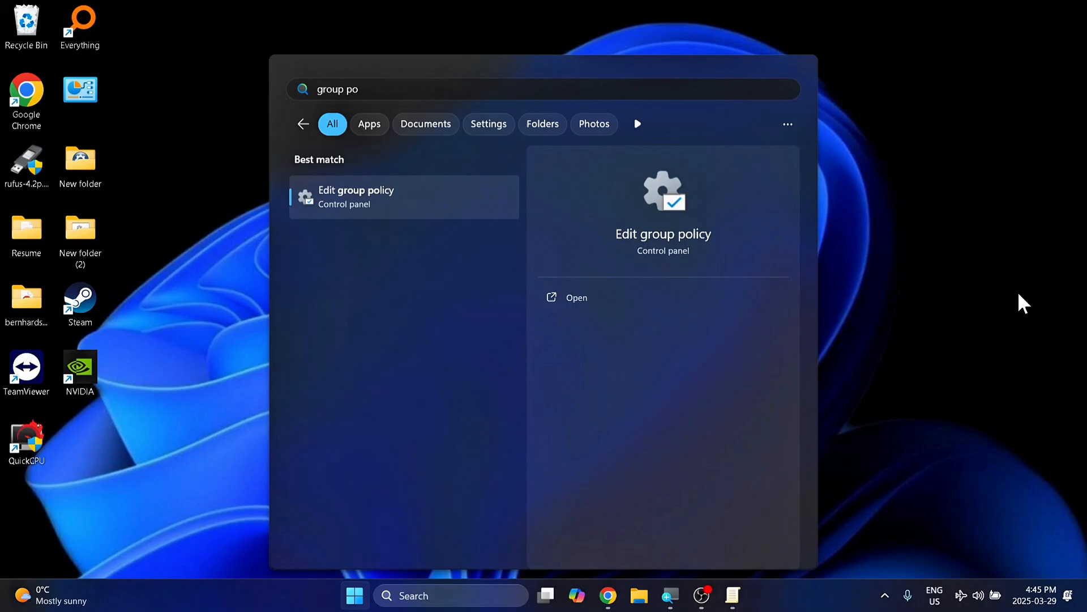
# Step: Launch Edit group policy from the Start search results
pyautogui.click(355, 197)
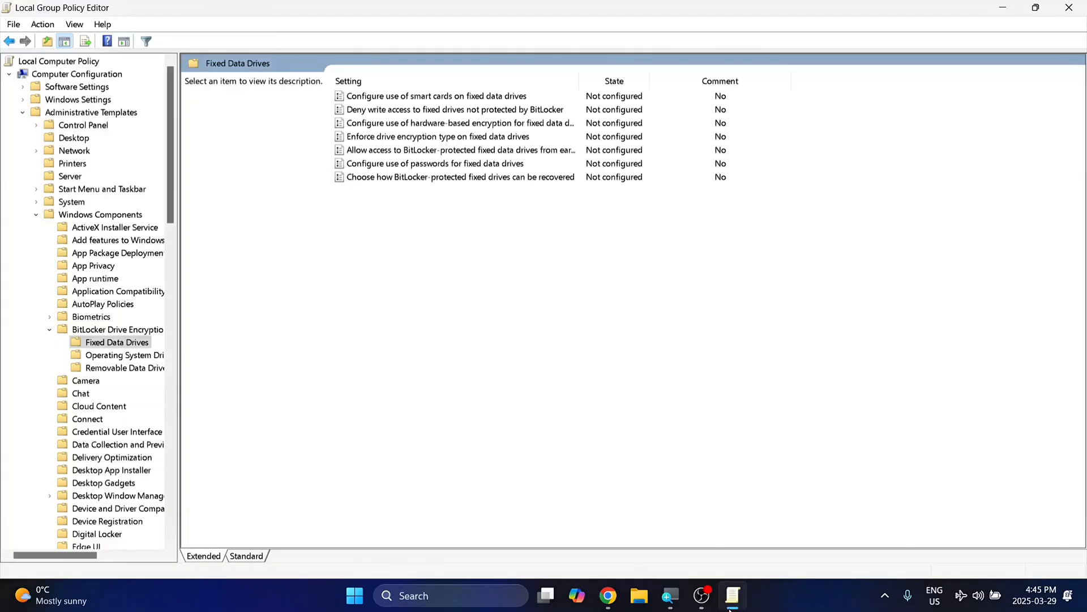
pyautogui.moveTo(20, 129)
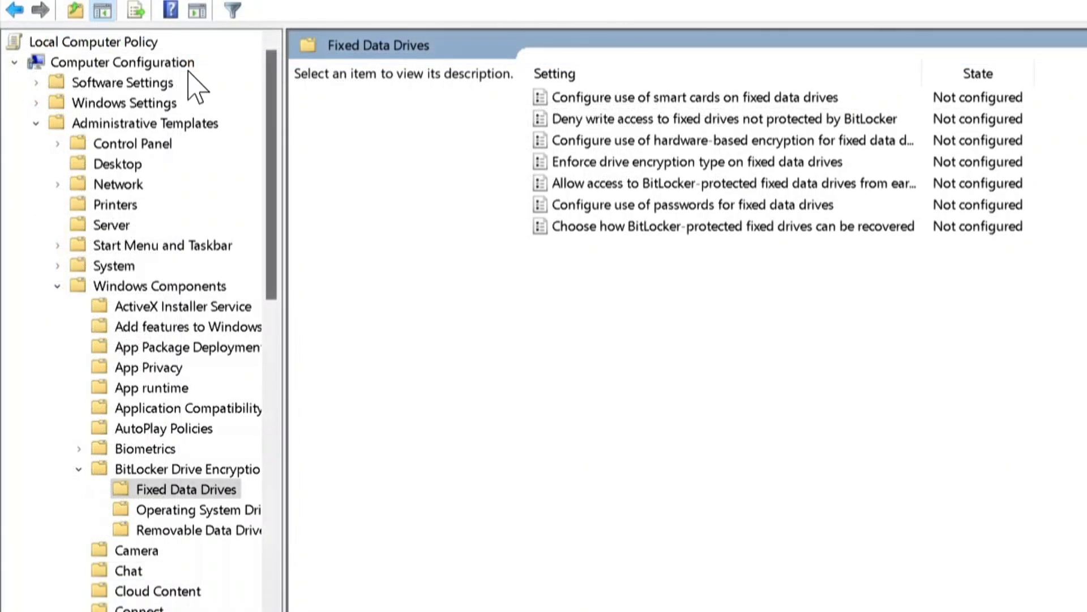
pyautogui.moveTo(198, 159)
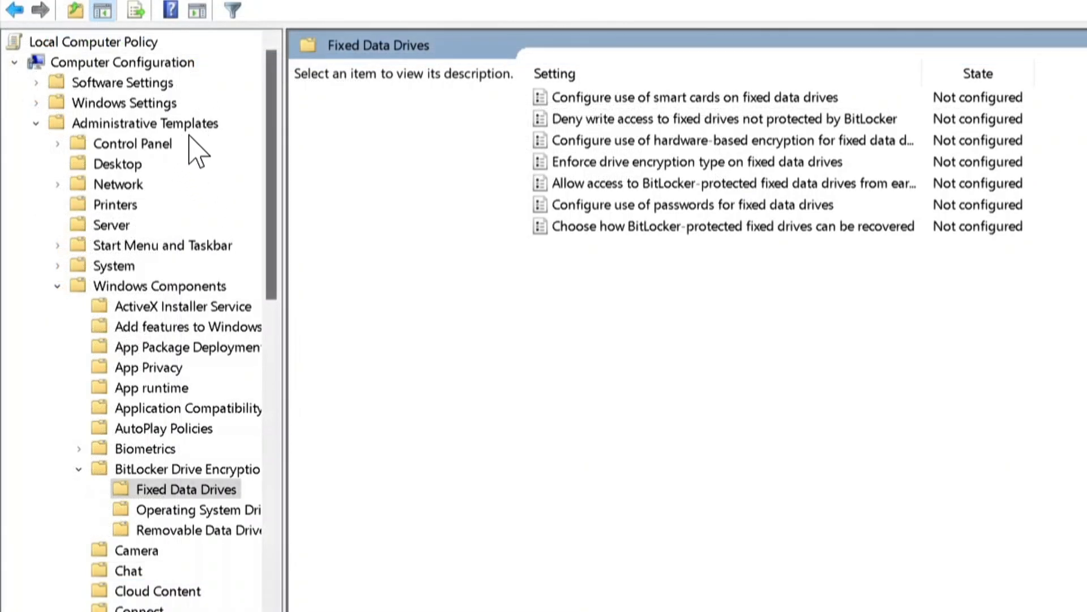
pyautogui.moveTo(187, 355)
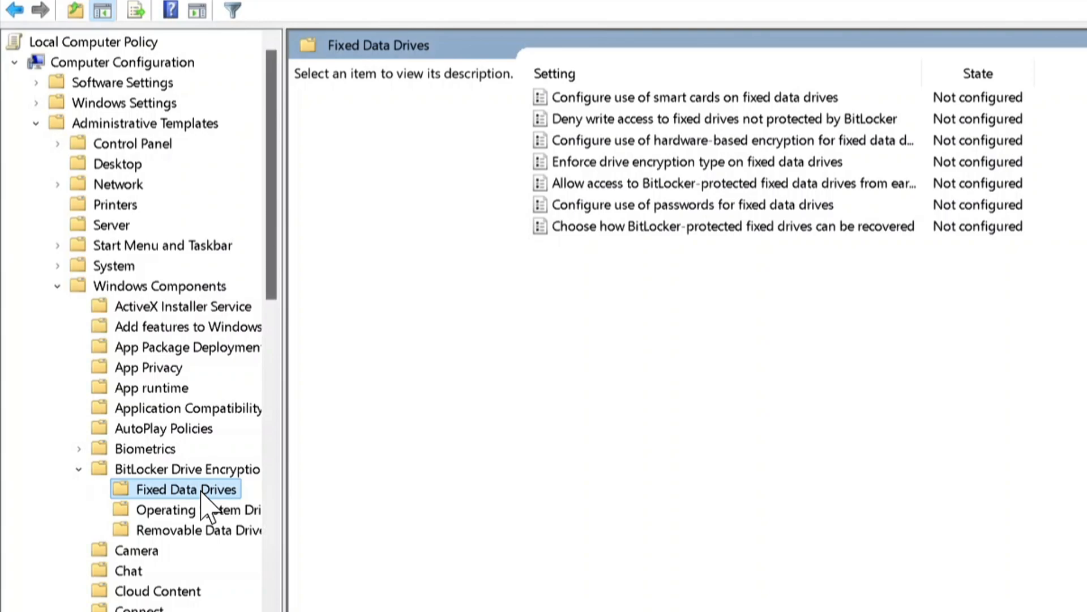
pyautogui.moveTo(453, 309)
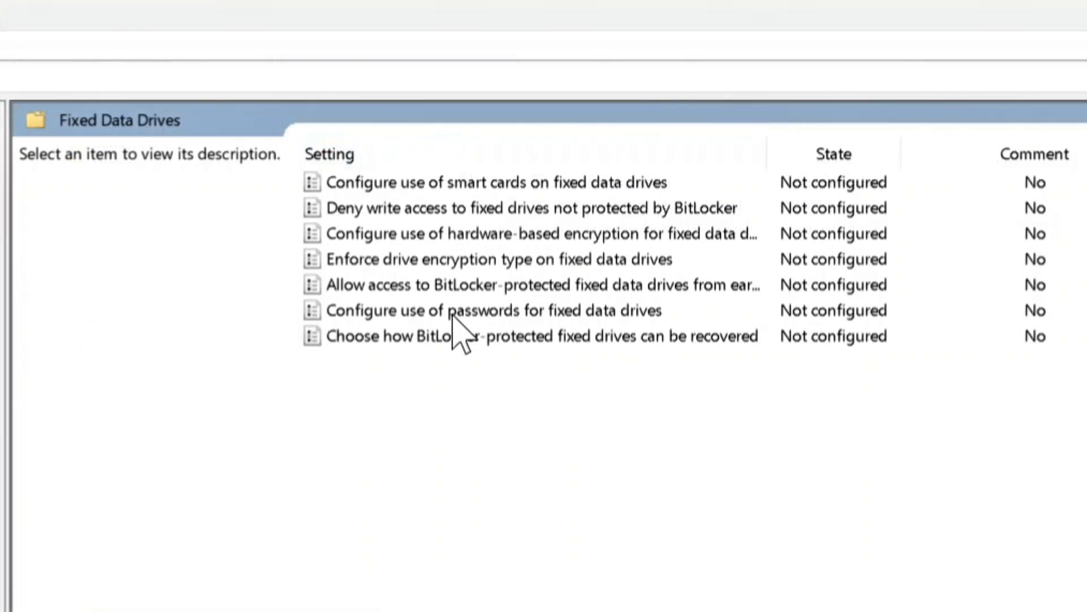
pyautogui.moveTo(437, 243)
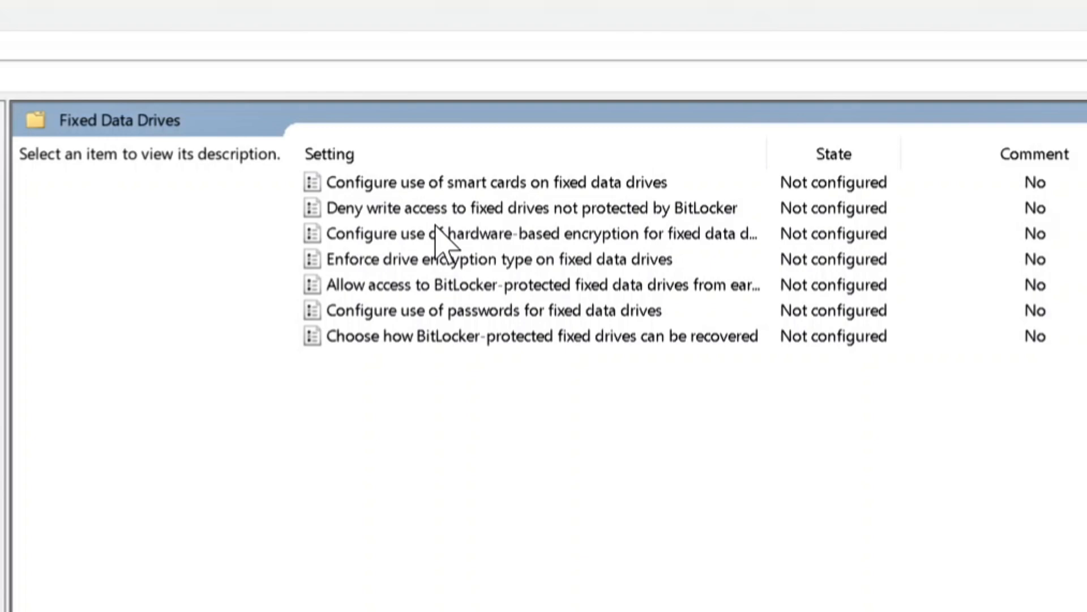
pyautogui.moveTo(562, 241)
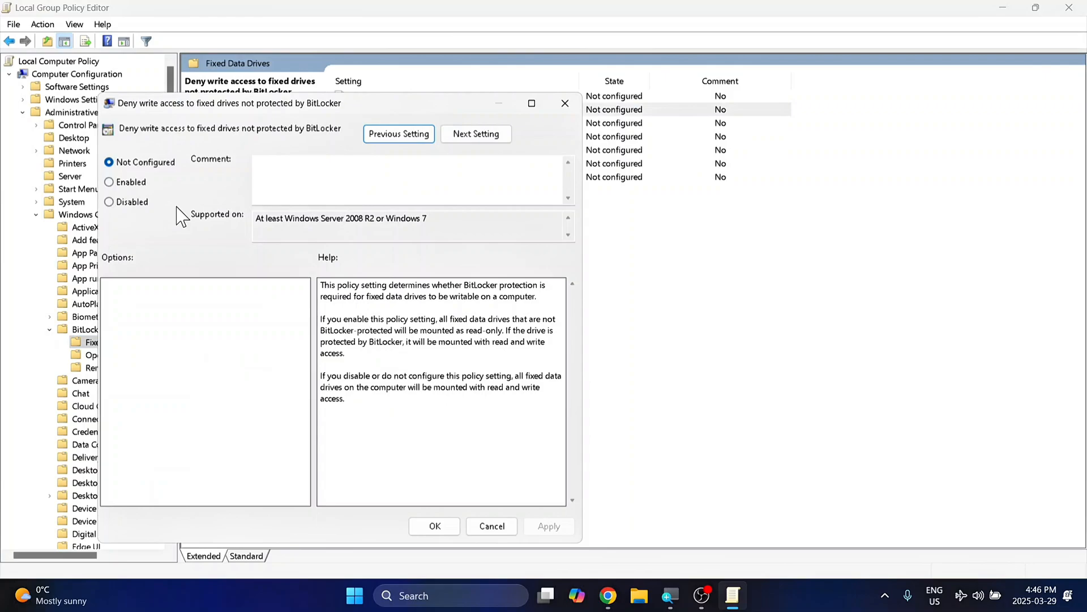
pyautogui.moveTo(203, 205)
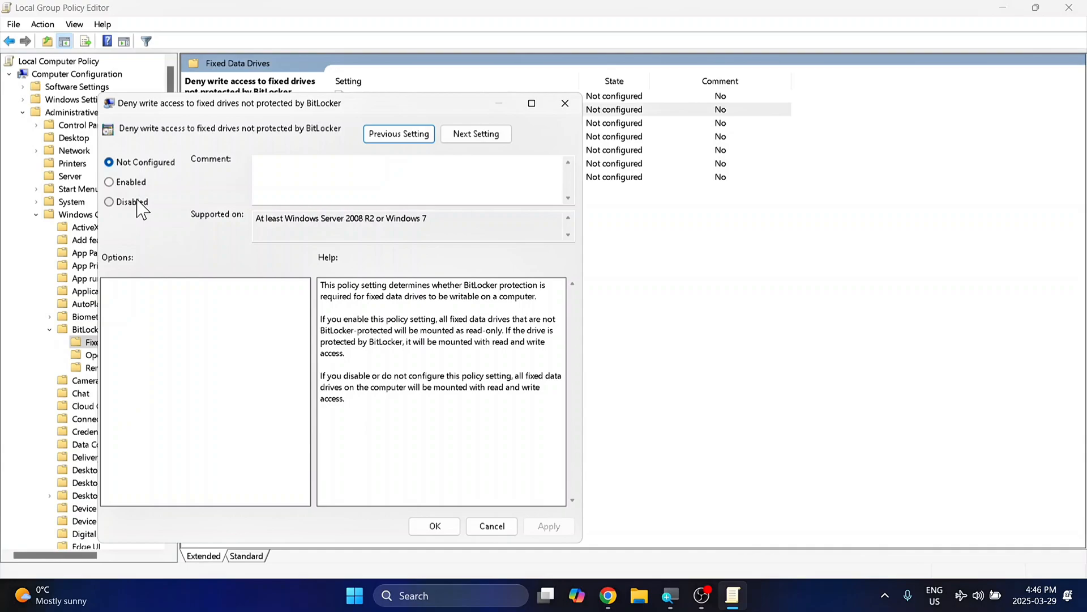
# Step: Set the deny-write-access-to-unprotected-fixed-drives policy to Disabled
pyautogui.click(109, 201)
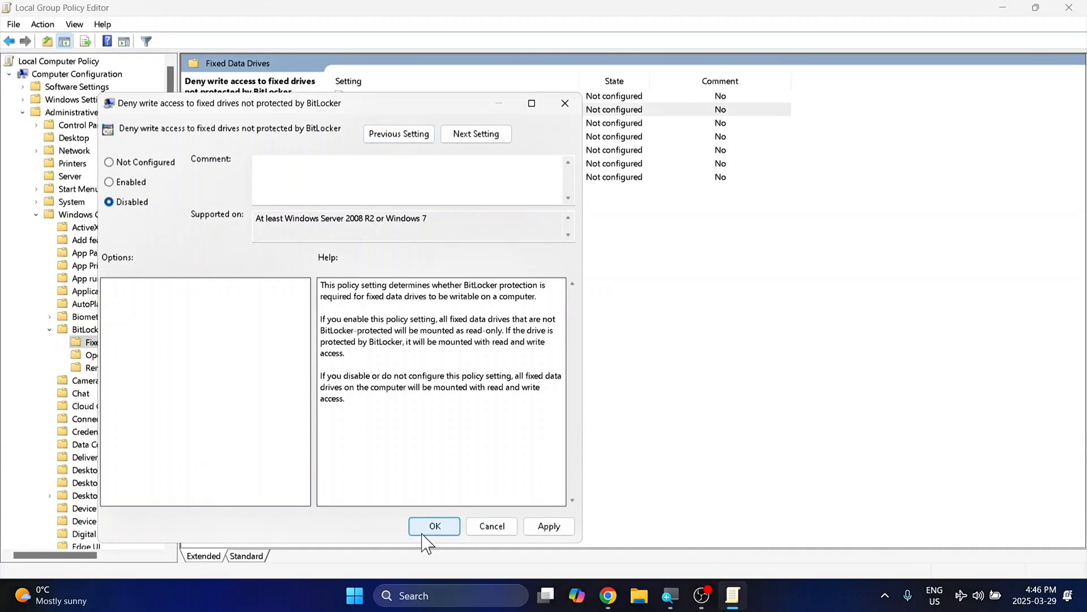
pyautogui.moveTo(449, 520)
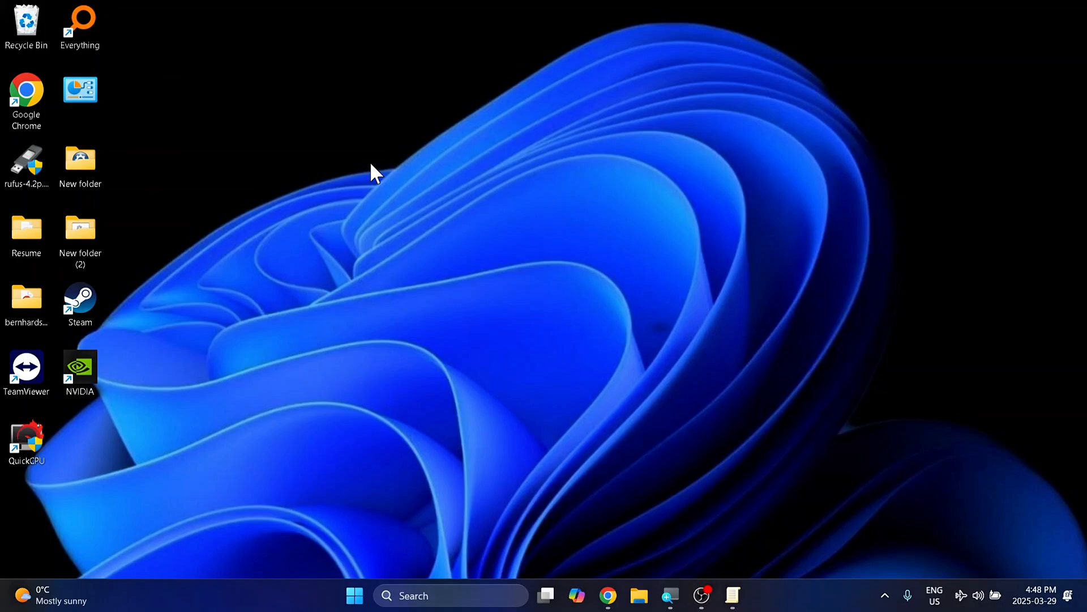
# Step: Search Start for 'shell' and run Windows PowerShell as administrator
pyautogui.click(353, 596)
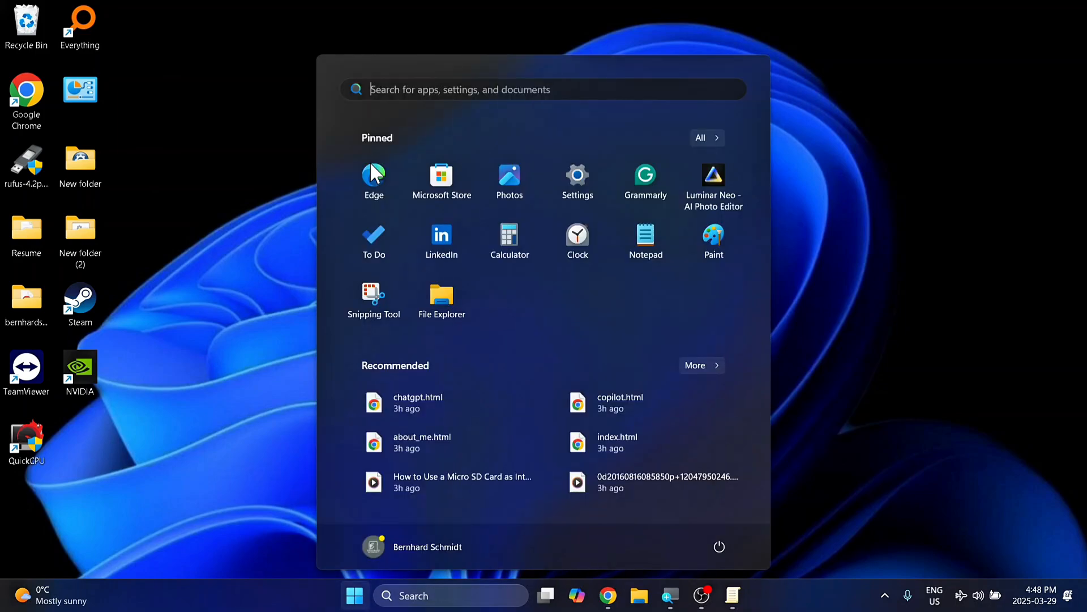
pyautogui.write('shell')
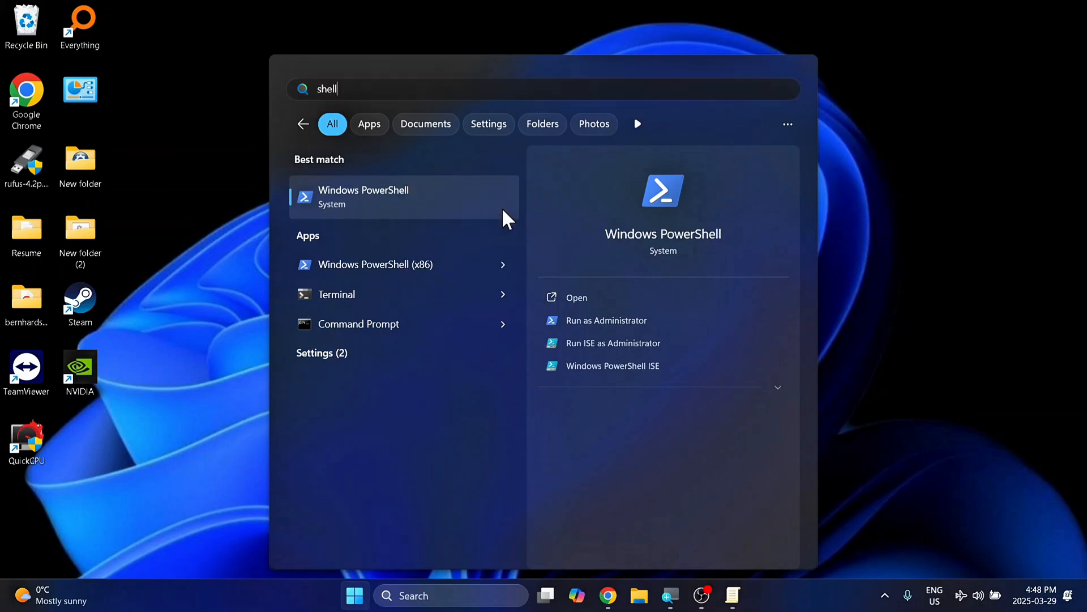
pyautogui.click(606, 320)
pyautogui.write('Disable-Bitlocker -MountPoint')
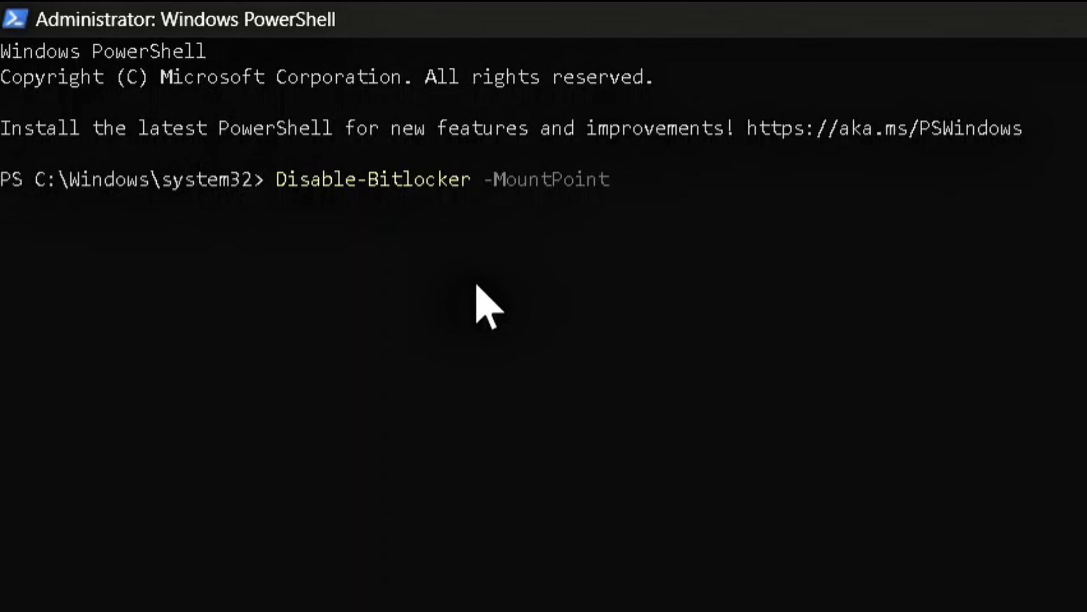
# Step: Begin the Disable-Bitlocker -MountPoint command at the administrator PowerShell prompt
pyautogui.write('"')
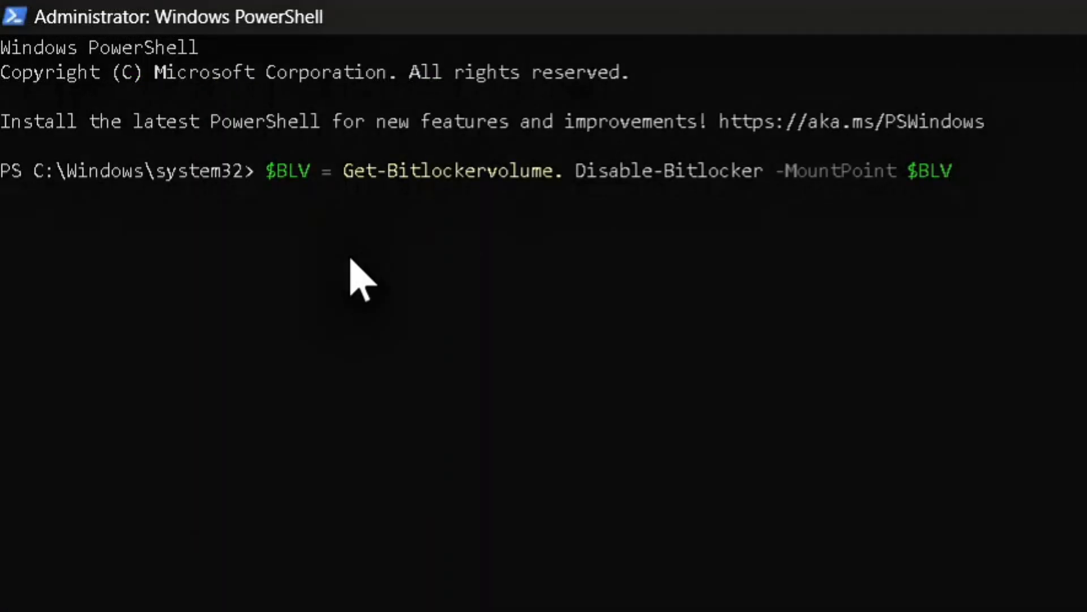
pyautogui.moveTo(517, 282)
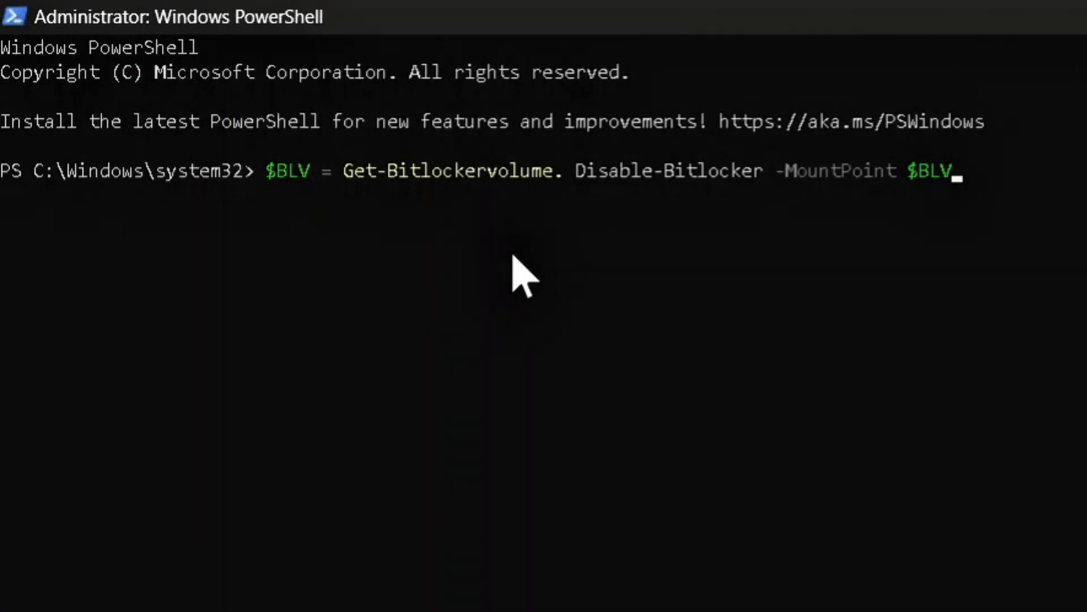
pyautogui.moveTo(611, 293)
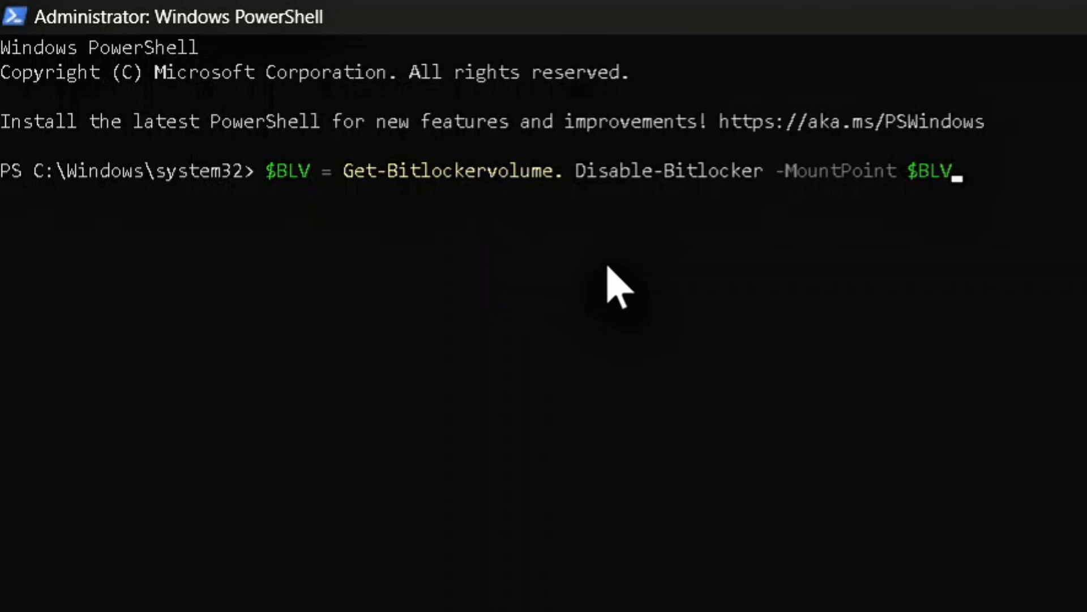
pyautogui.moveTo(671, 292)
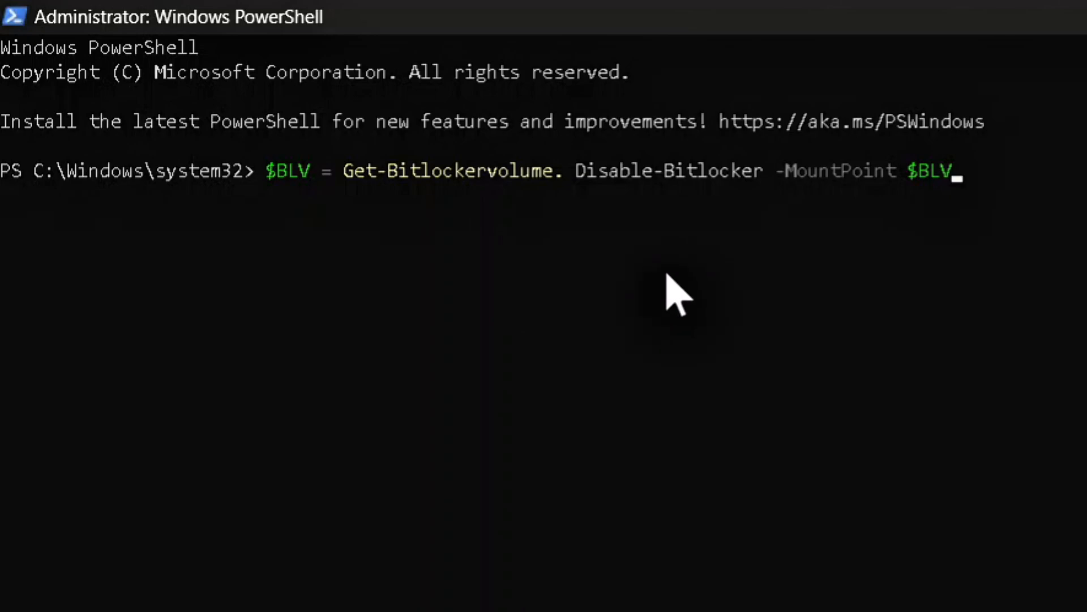
pyautogui.moveTo(480, 222)
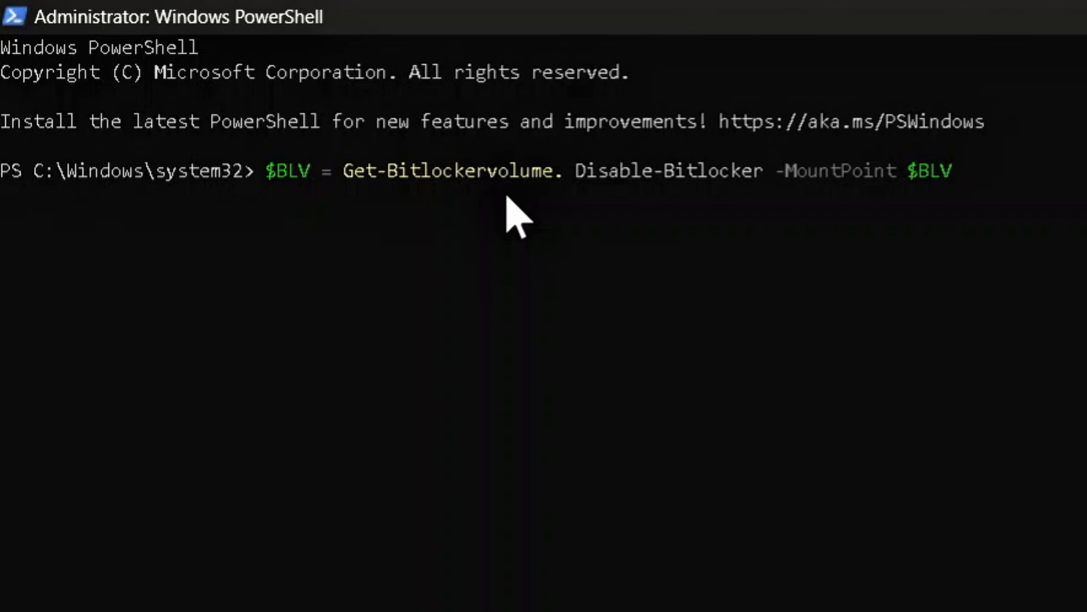
pyautogui.moveTo(494, 225)
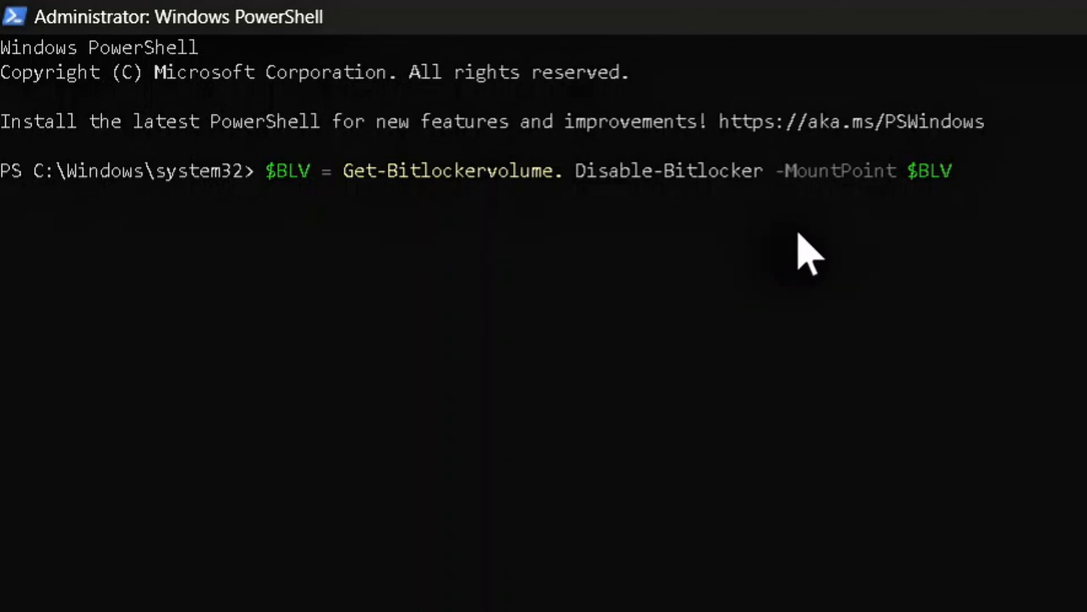
pyautogui.moveTo(793, 257)
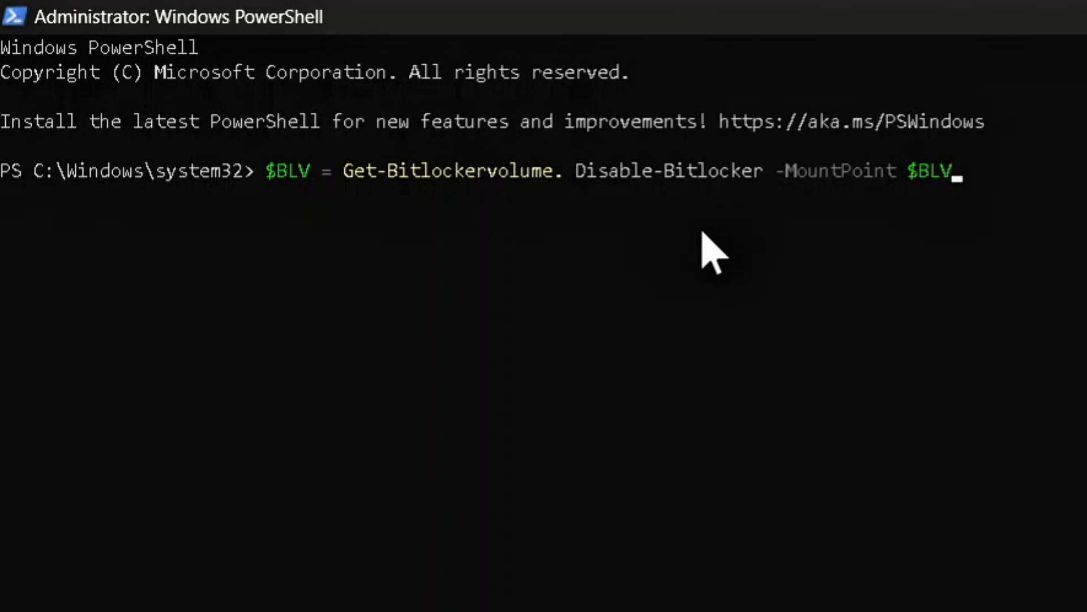
pyautogui.moveTo(874, 260)
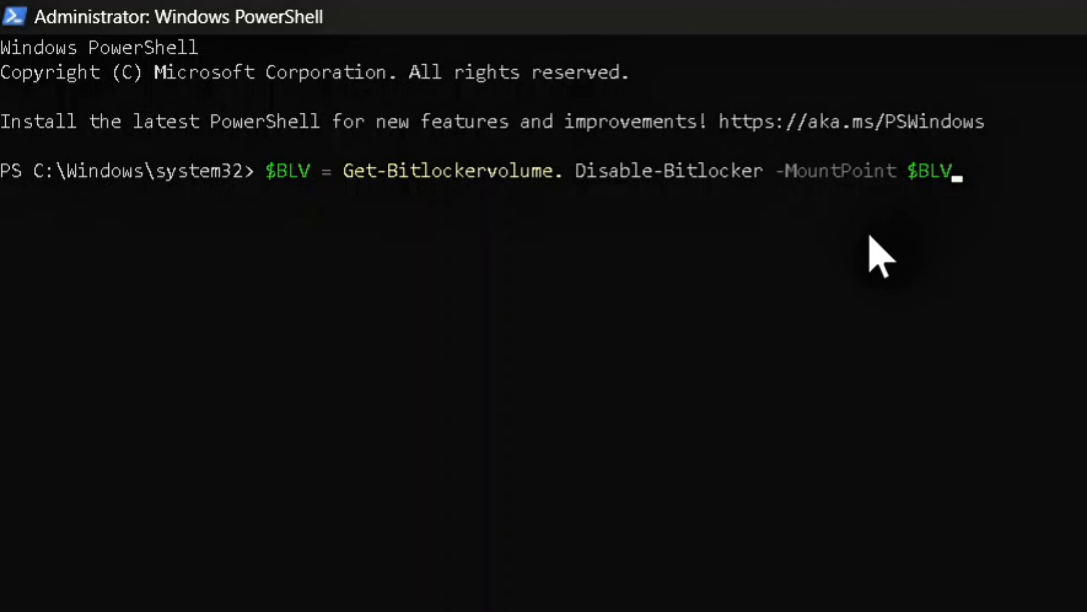
pyautogui.moveTo(840, 231)
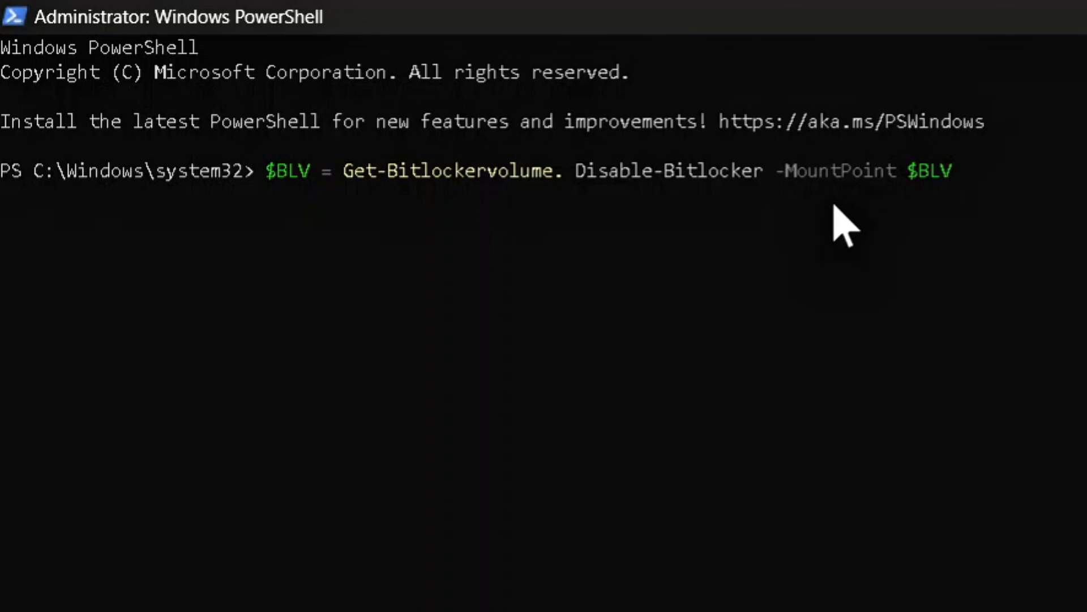
pyautogui.moveTo(868, 211)
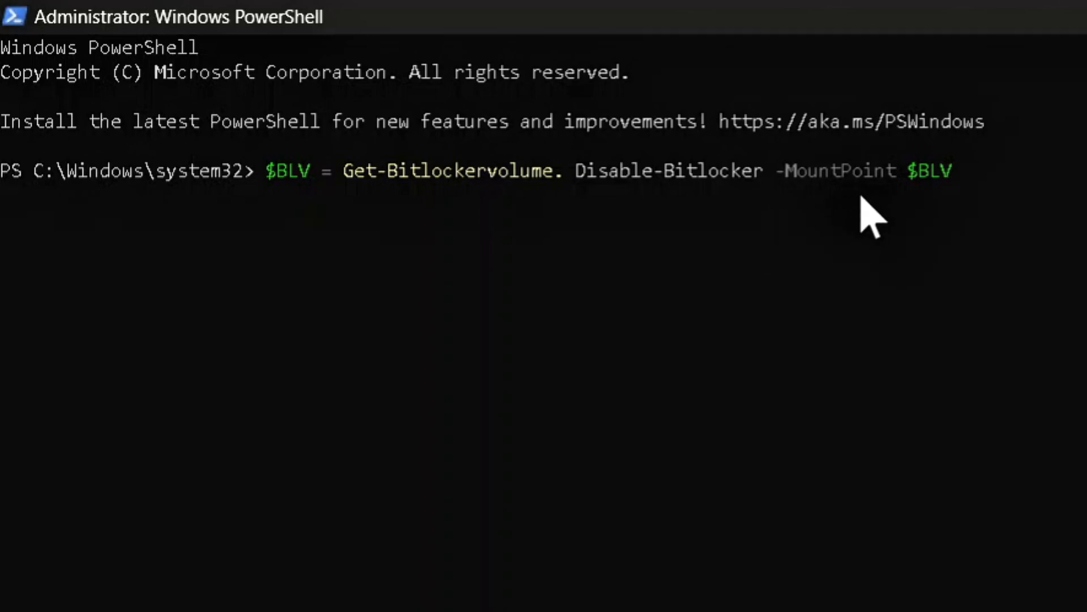
pyautogui.moveTo(961, 227)
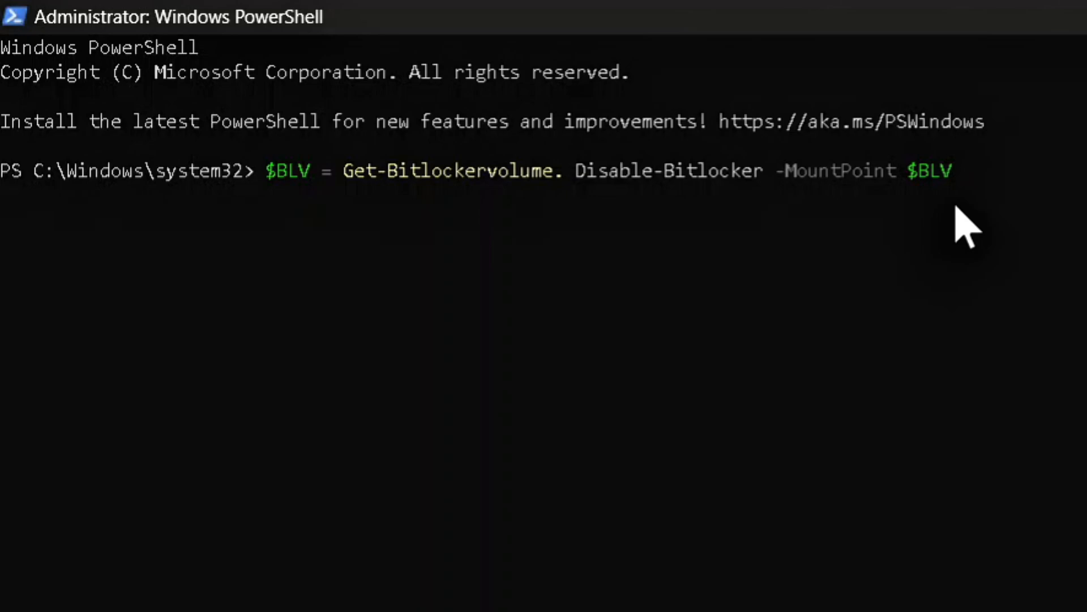
pyautogui.moveTo(999, 231)
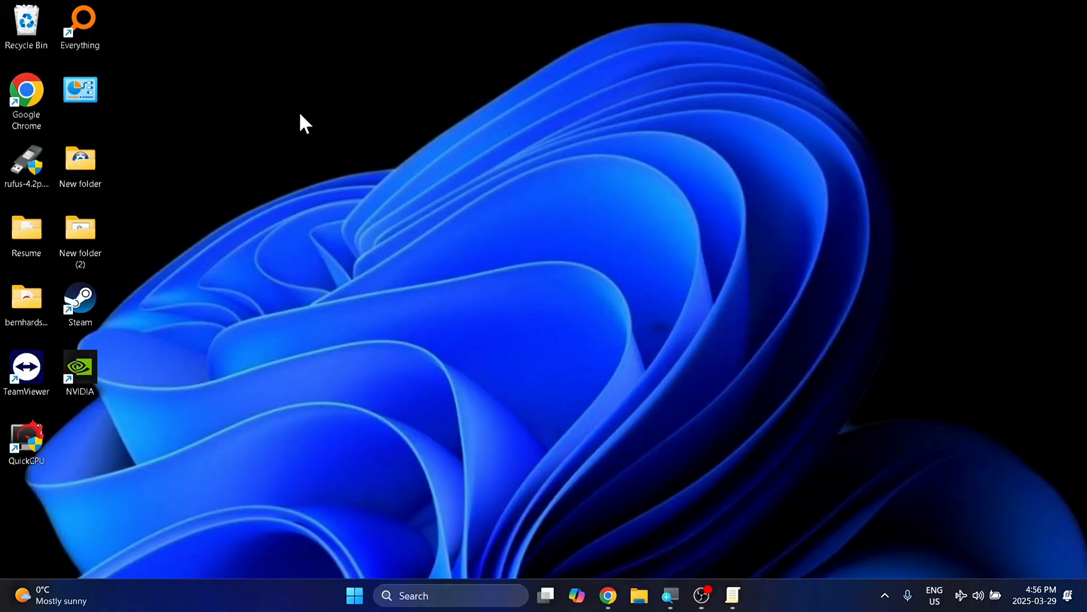
pyautogui.moveTo(413, 149)
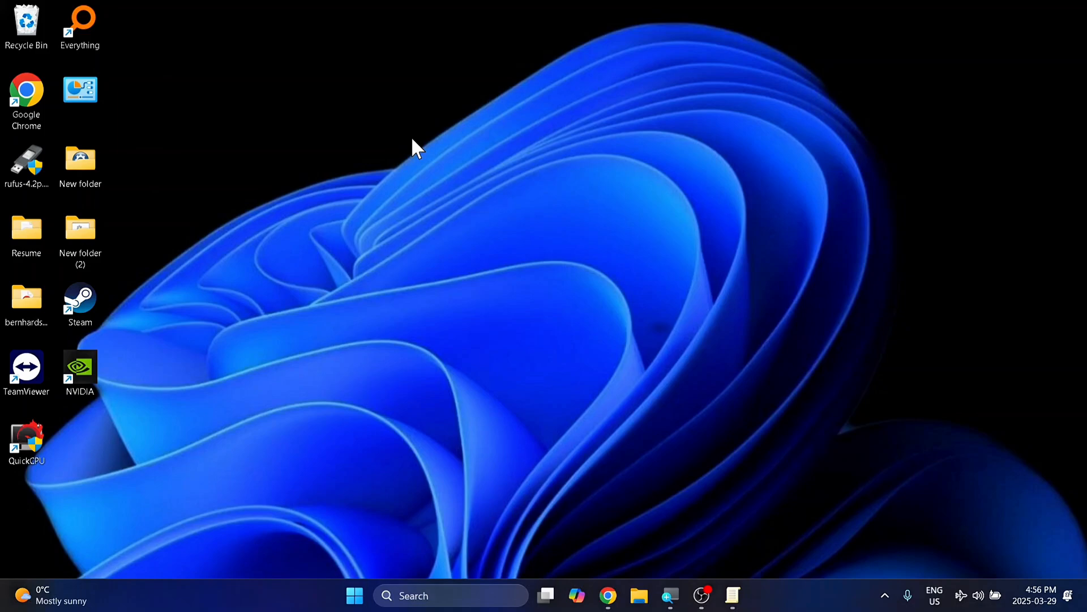
# Step: Search Start for 'cmd' so Command Prompt appears as best match
pyautogui.click(353, 611)
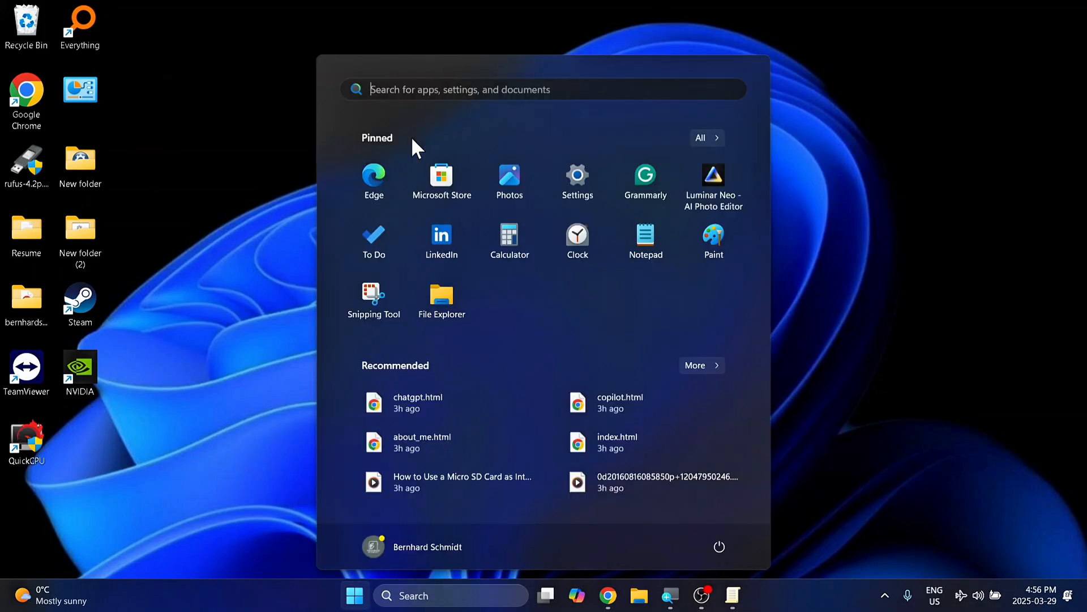
pyautogui.write('cmd')
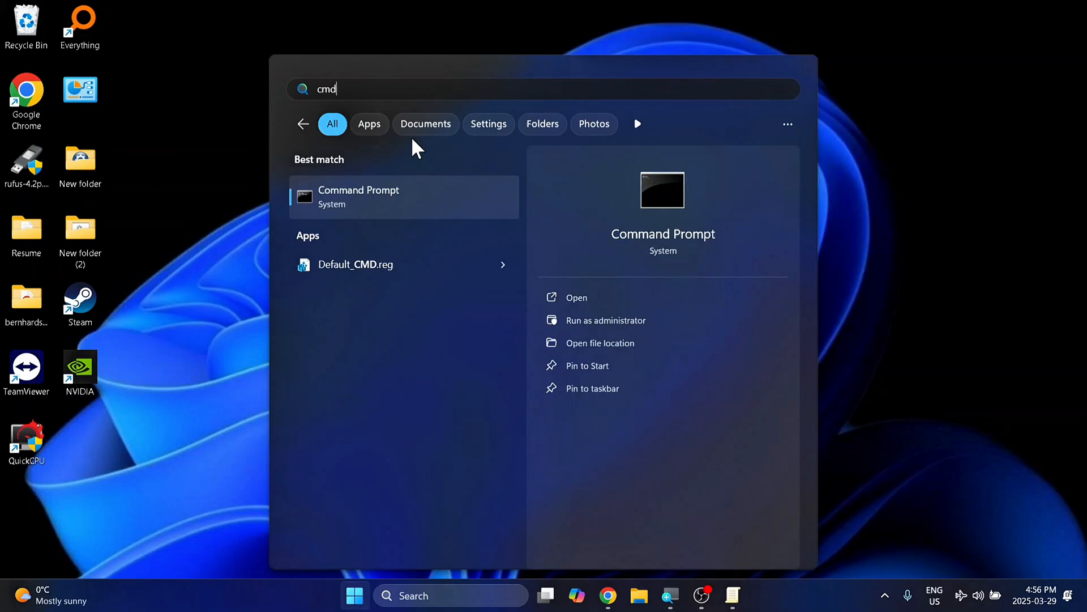
pyautogui.moveTo(417, 203)
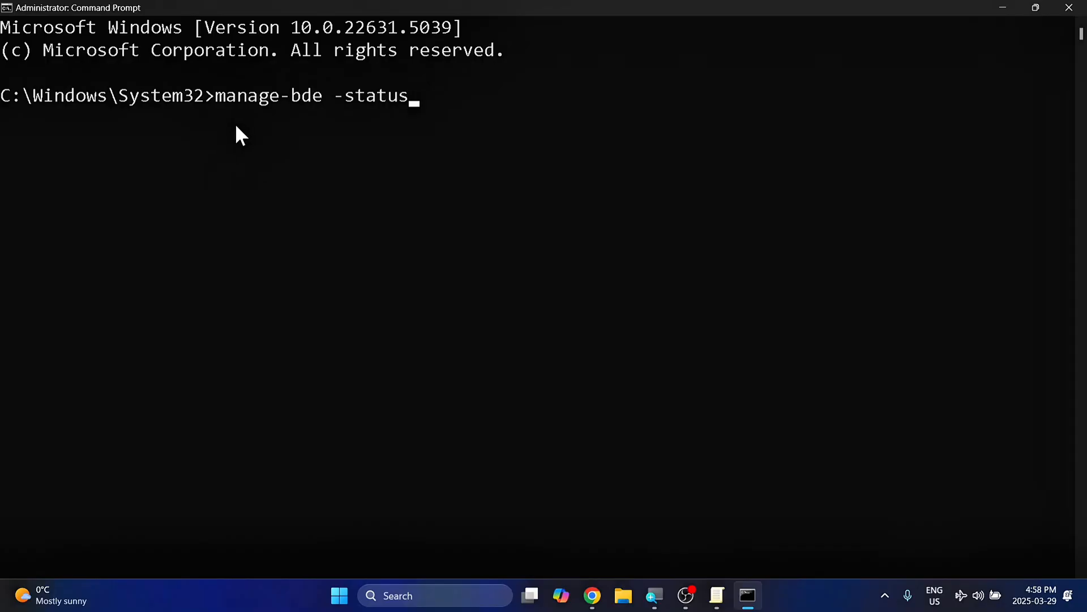
pyautogui.moveTo(289, 133)
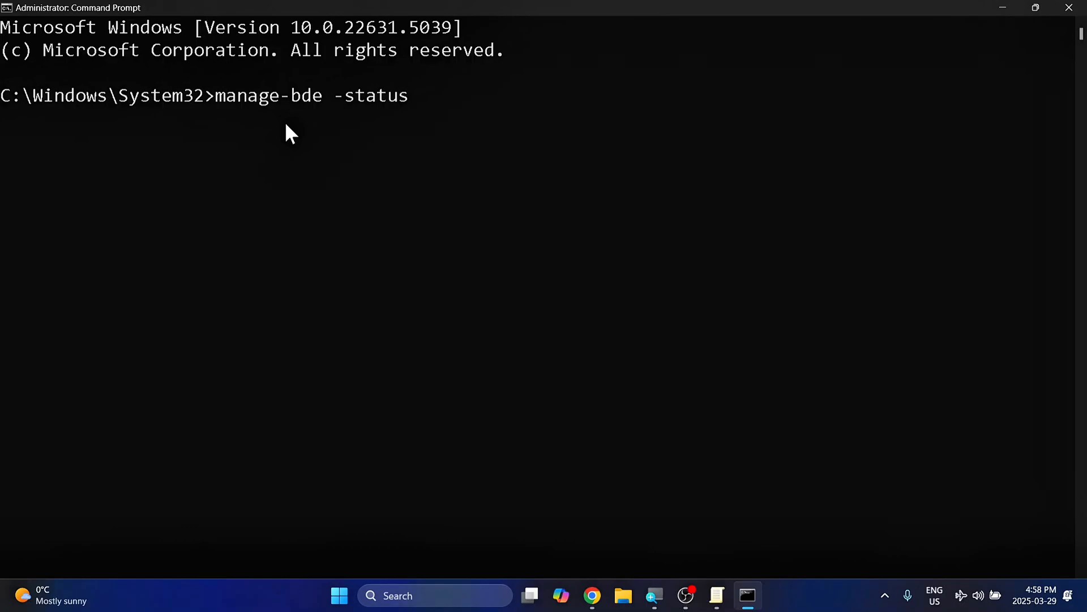
pyautogui.moveTo(326, 122)
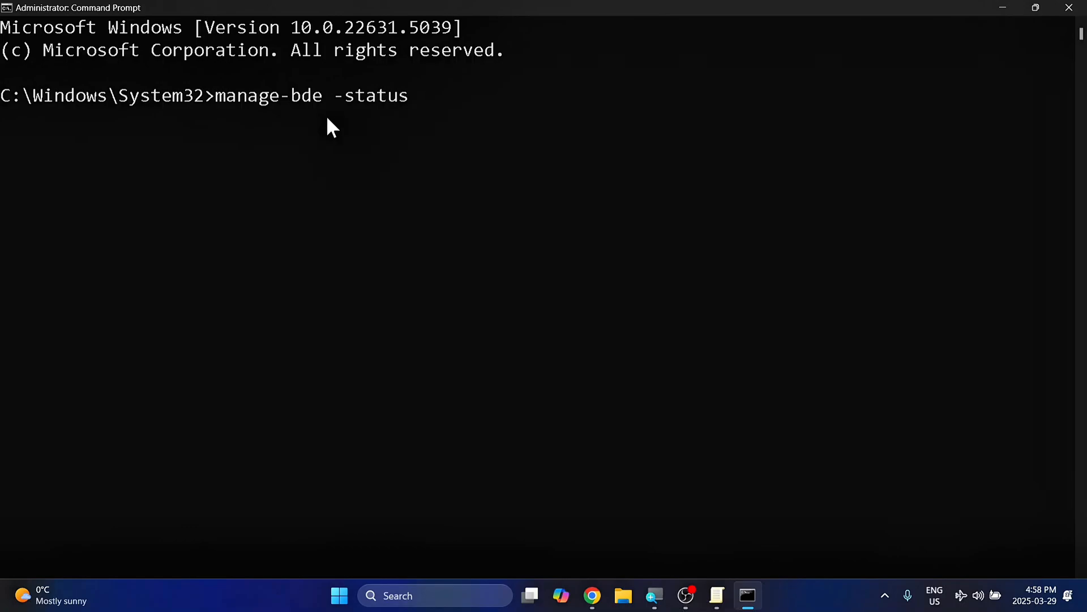
pyautogui.moveTo(343, 132)
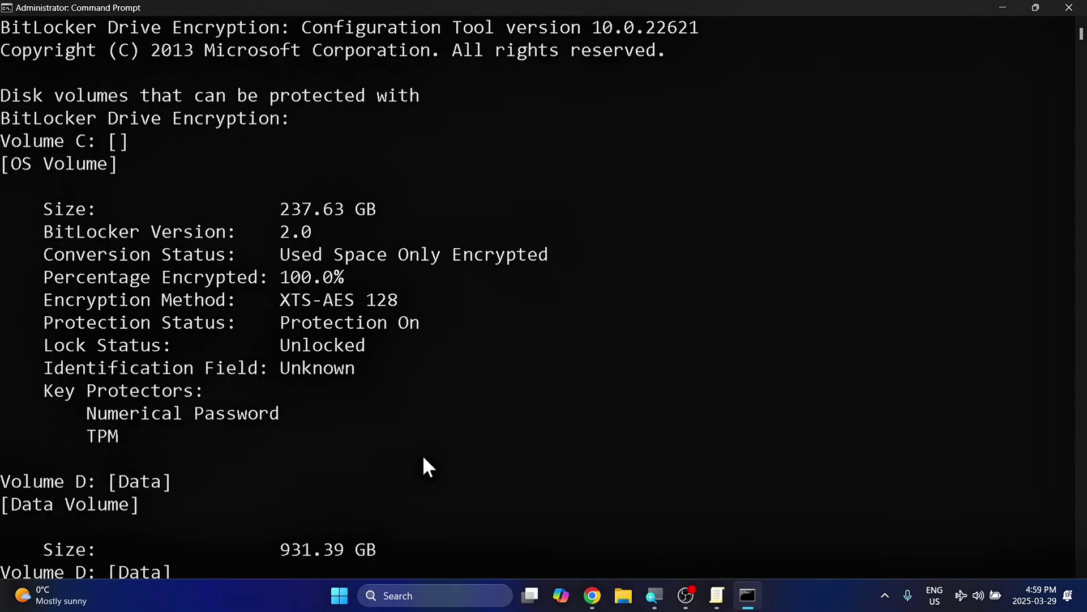
pyautogui.moveTo(284, 245)
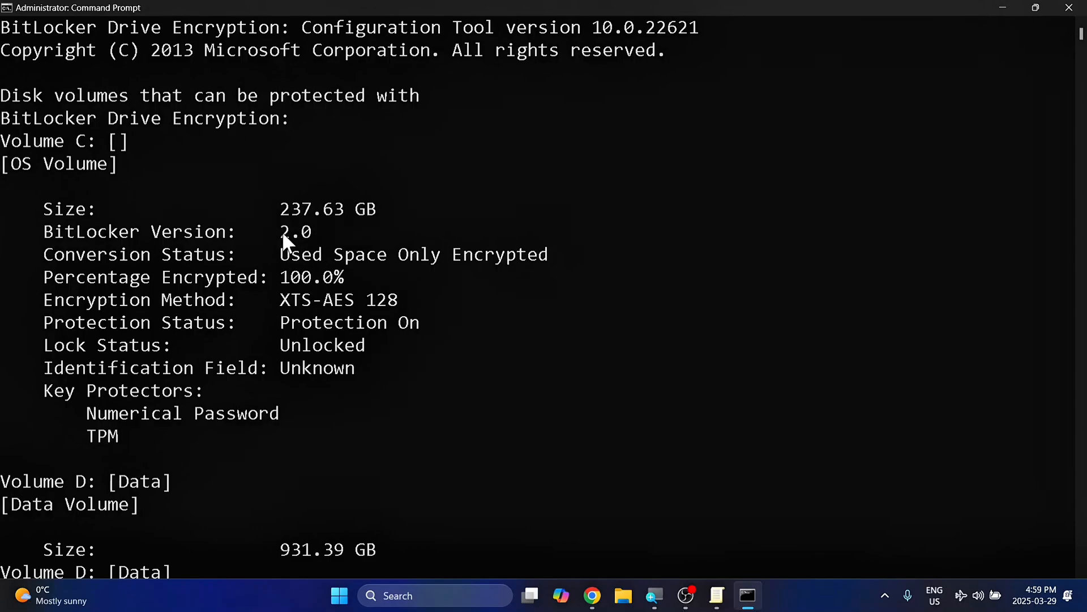
pyautogui.moveTo(140, 305)
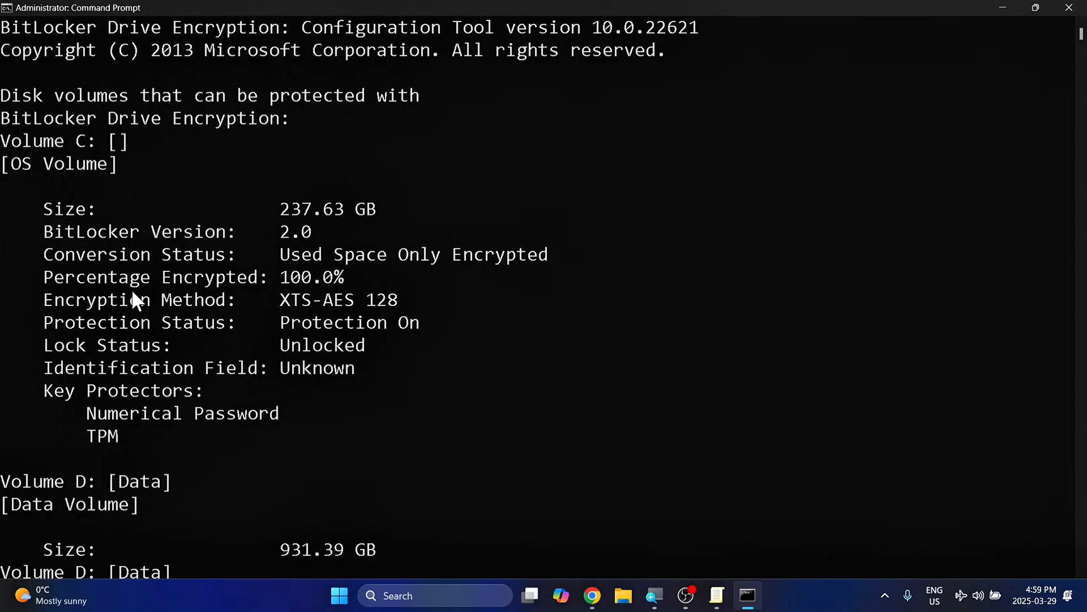
pyautogui.moveTo(317, 297)
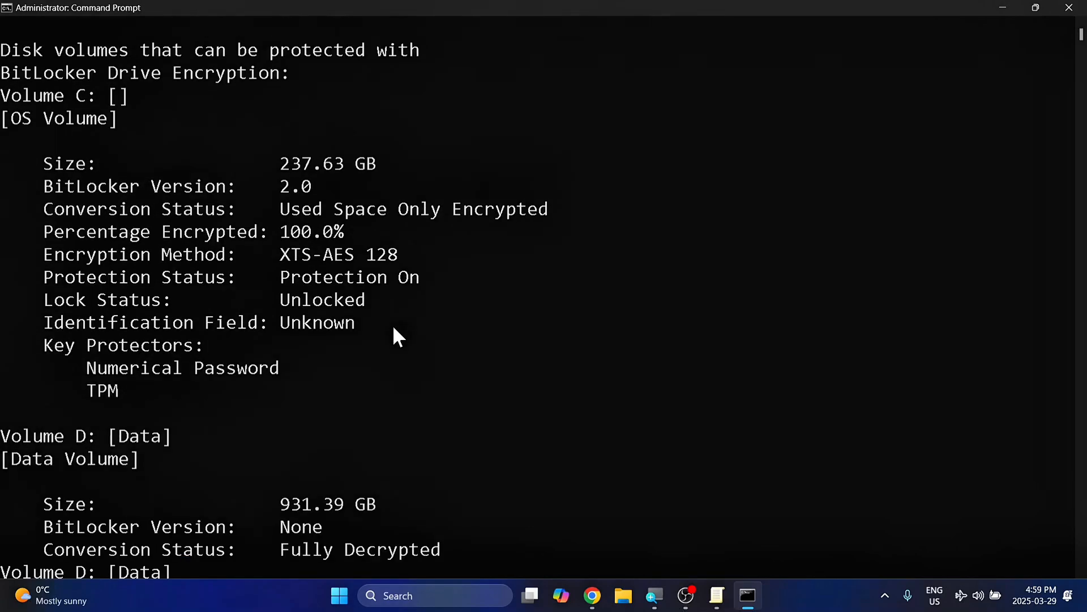
# Step: Scroll the manage-bde -status output to show drive D: fully decrypted, protection off
pyautogui.scroll(-3)
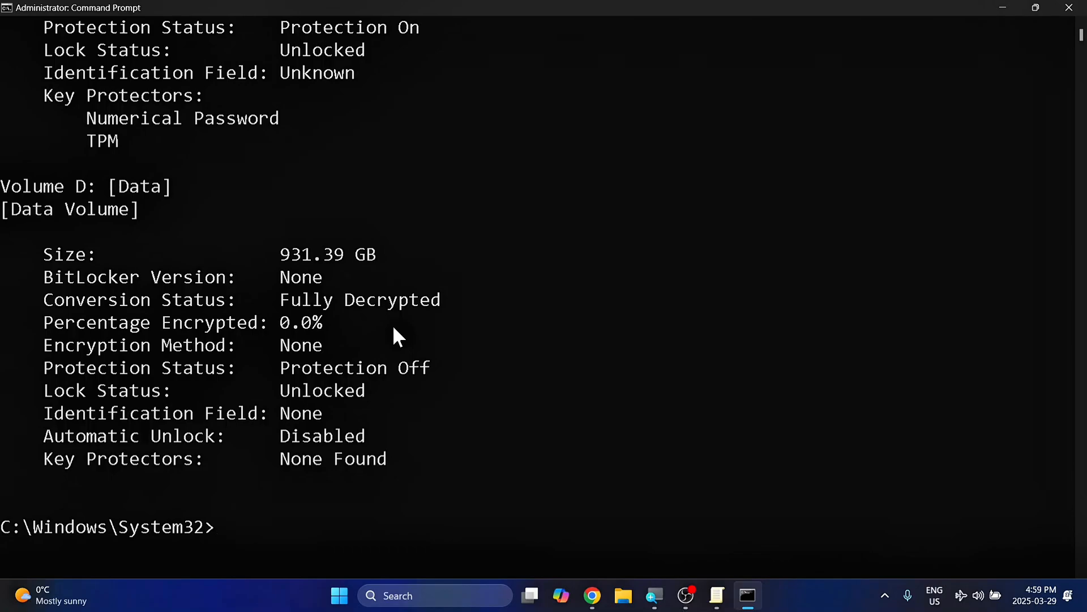
pyautogui.moveTo(366, 523)
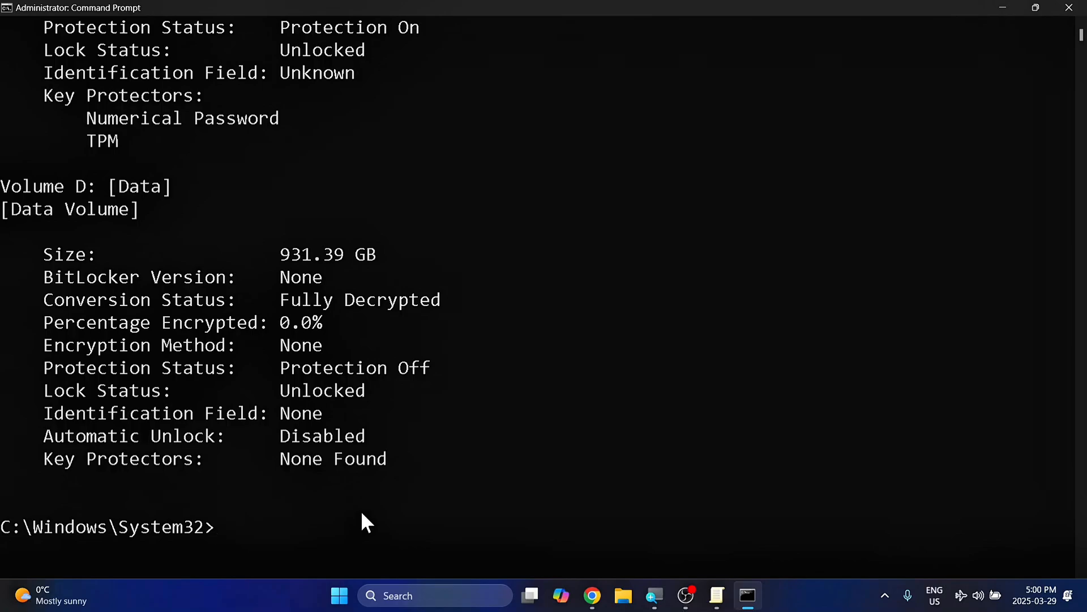
# Step: Enter 'manage-bde -off c:' at the prompt without running it yet
pyautogui.write('manage-bde -off c:')
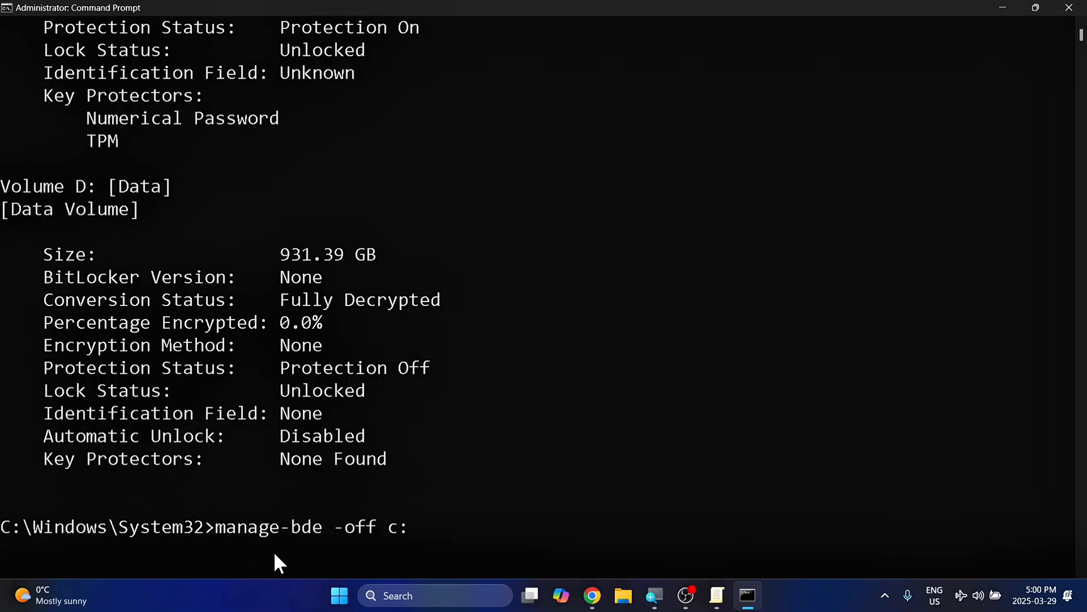
pyautogui.moveTo(331, 571)
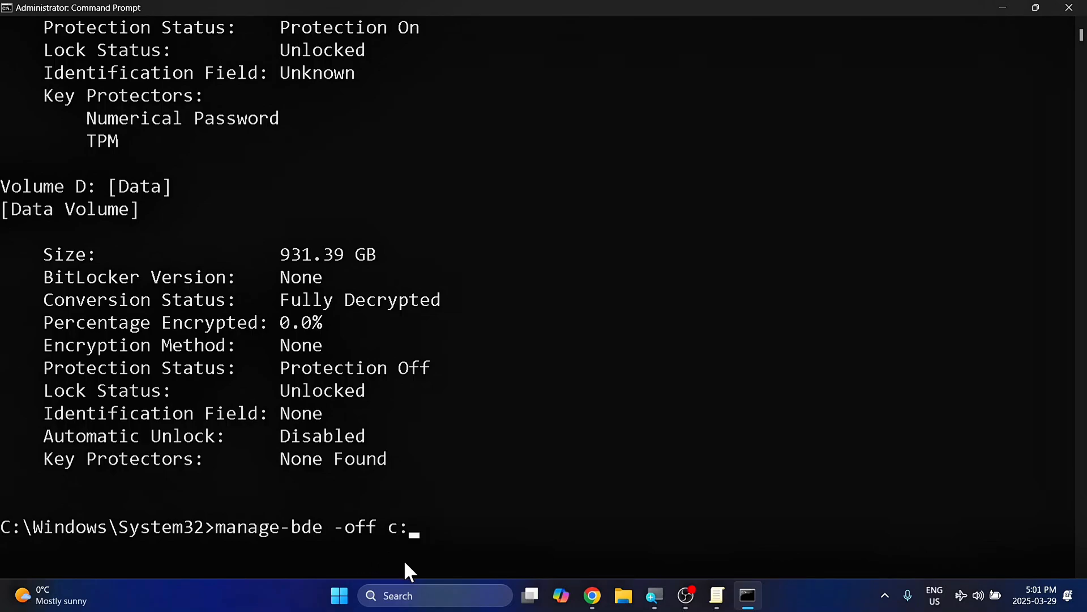
pyautogui.moveTo(435, 559)
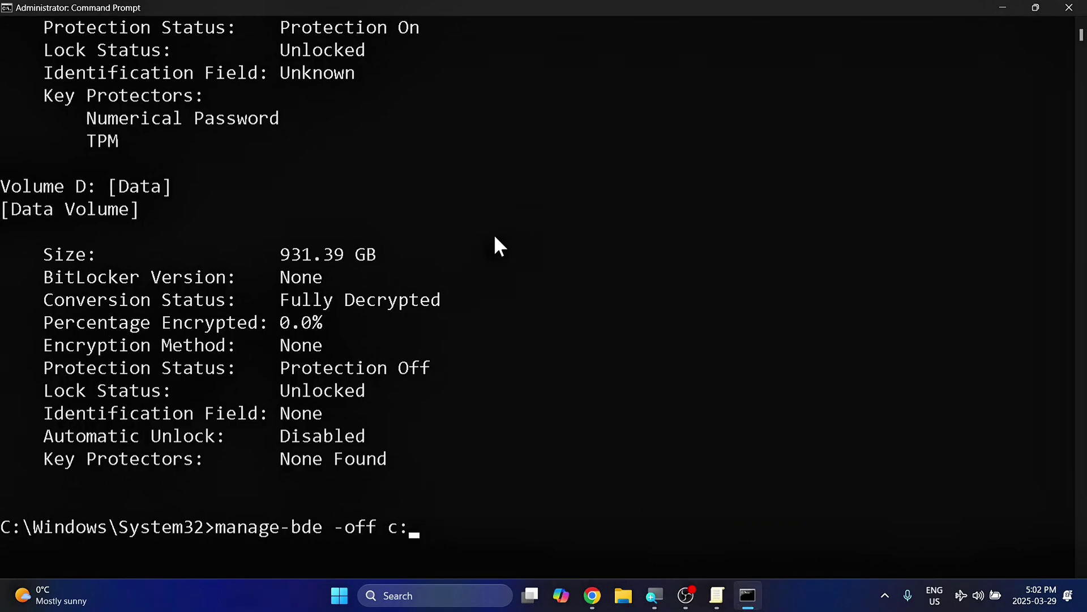
pyautogui.moveTo(862, 71)
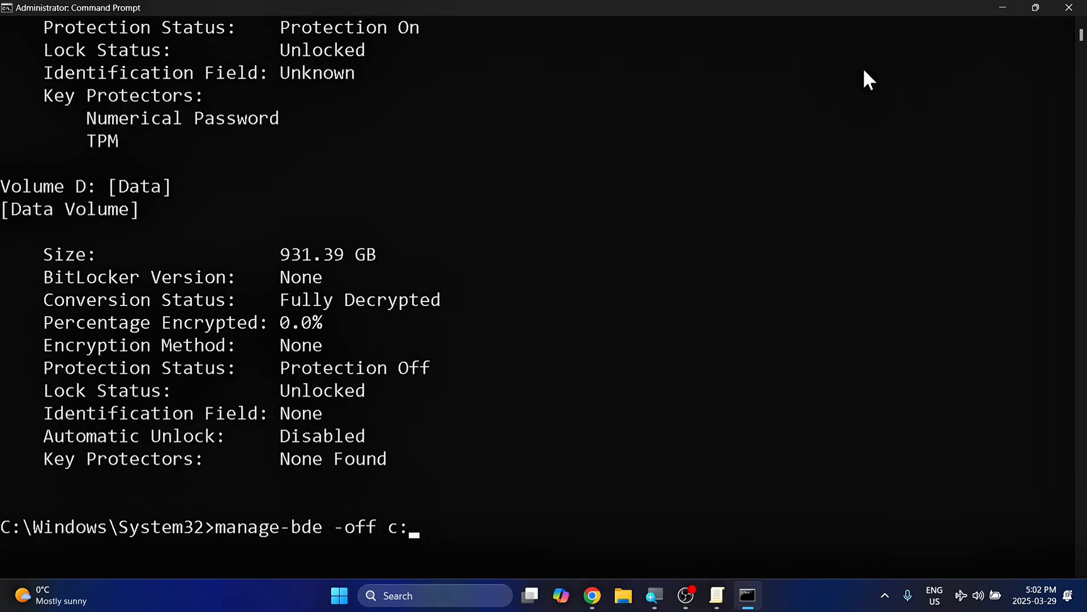
pyautogui.moveTo(906, 73)
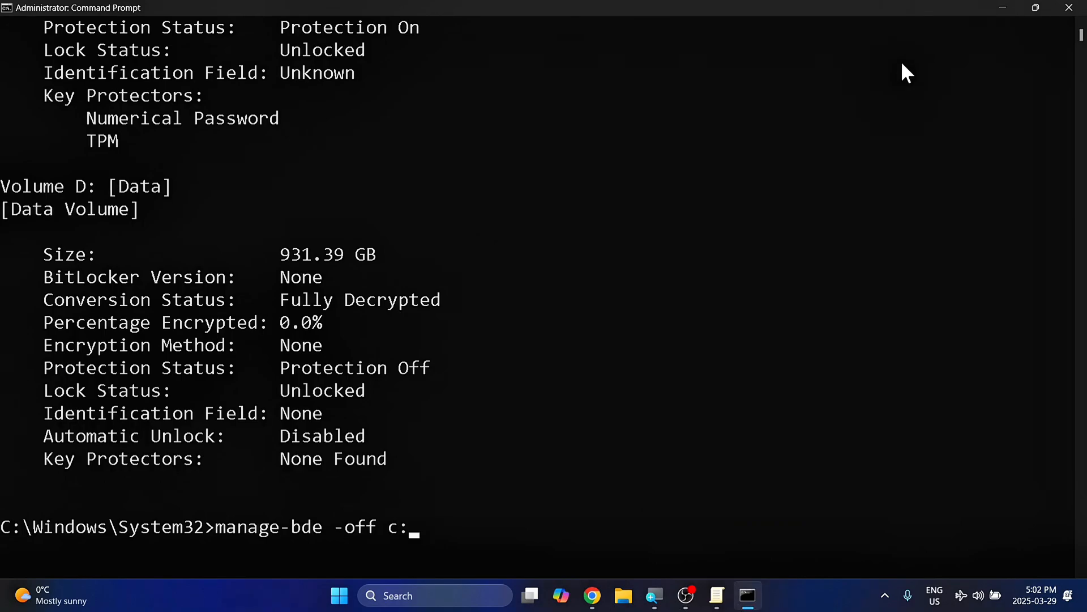
pyautogui.moveTo(498, 527)
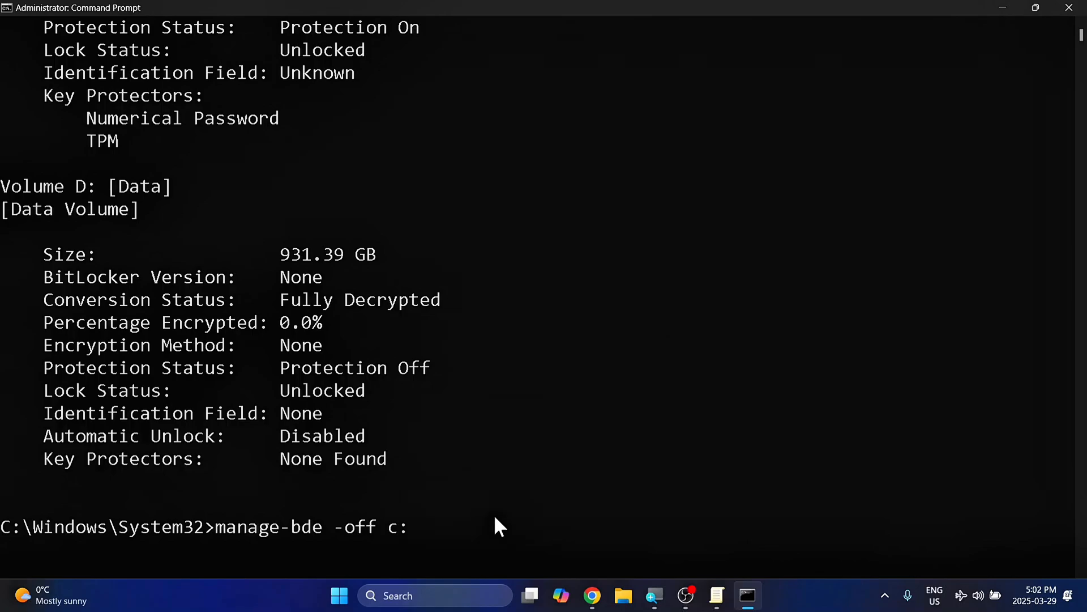
pyautogui.moveTo(505, 517)
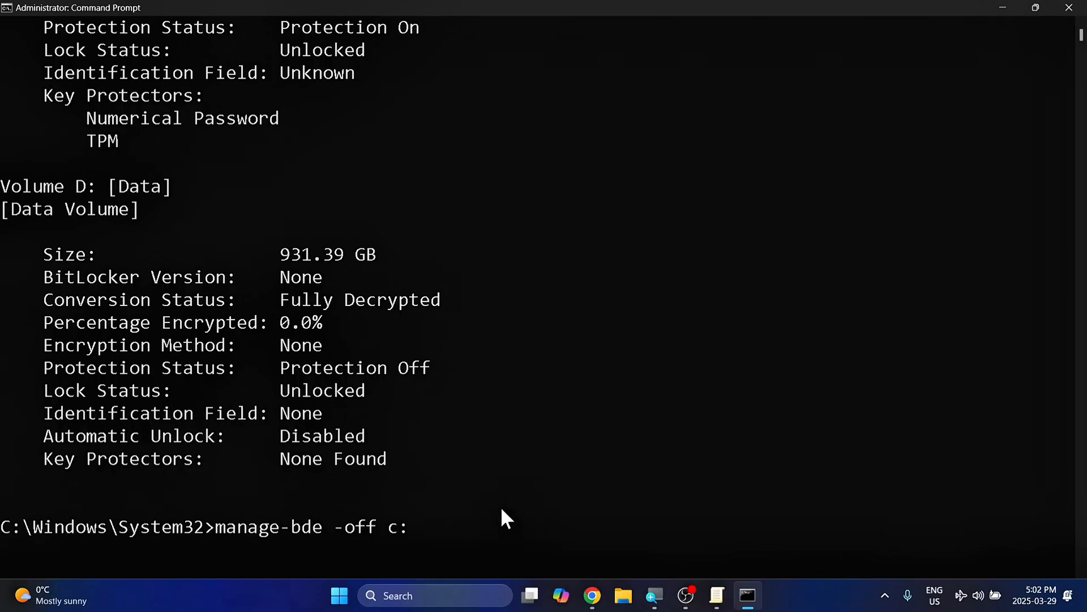
pyautogui.moveTo(480, 531)
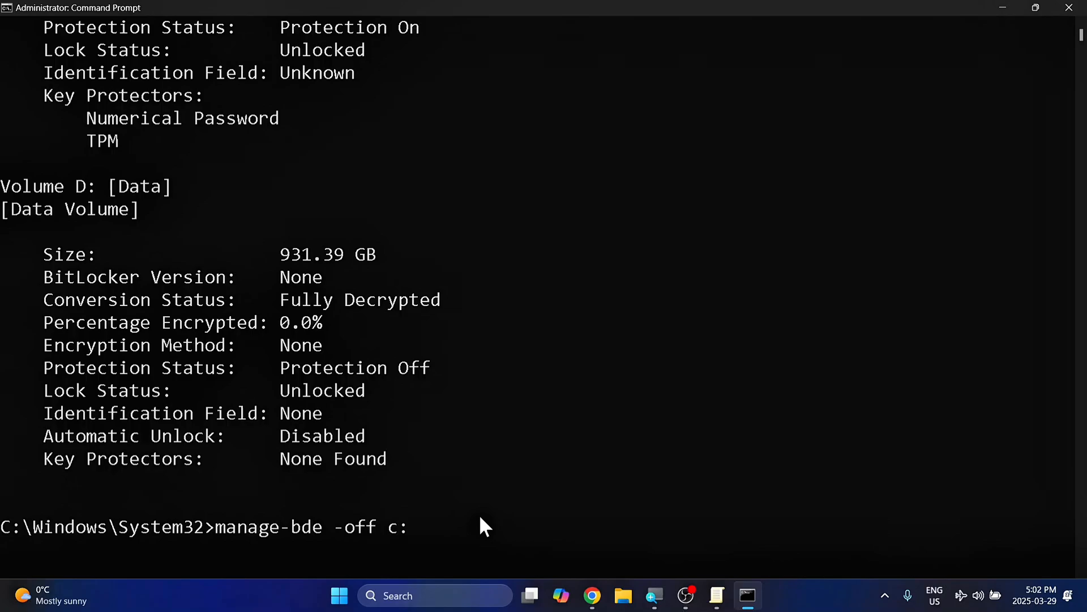
pyautogui.moveTo(473, 530)
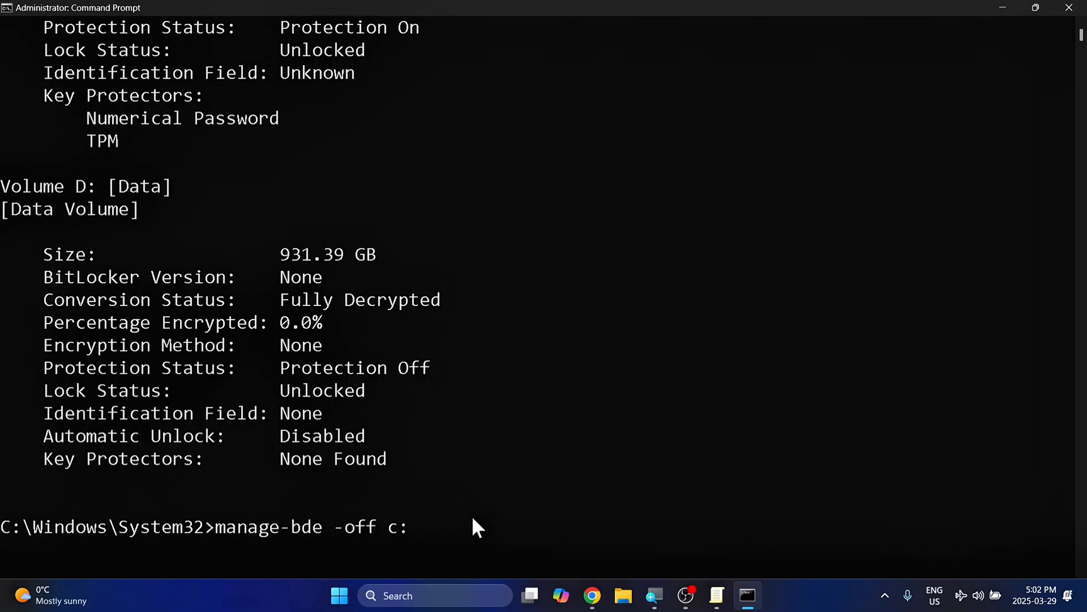